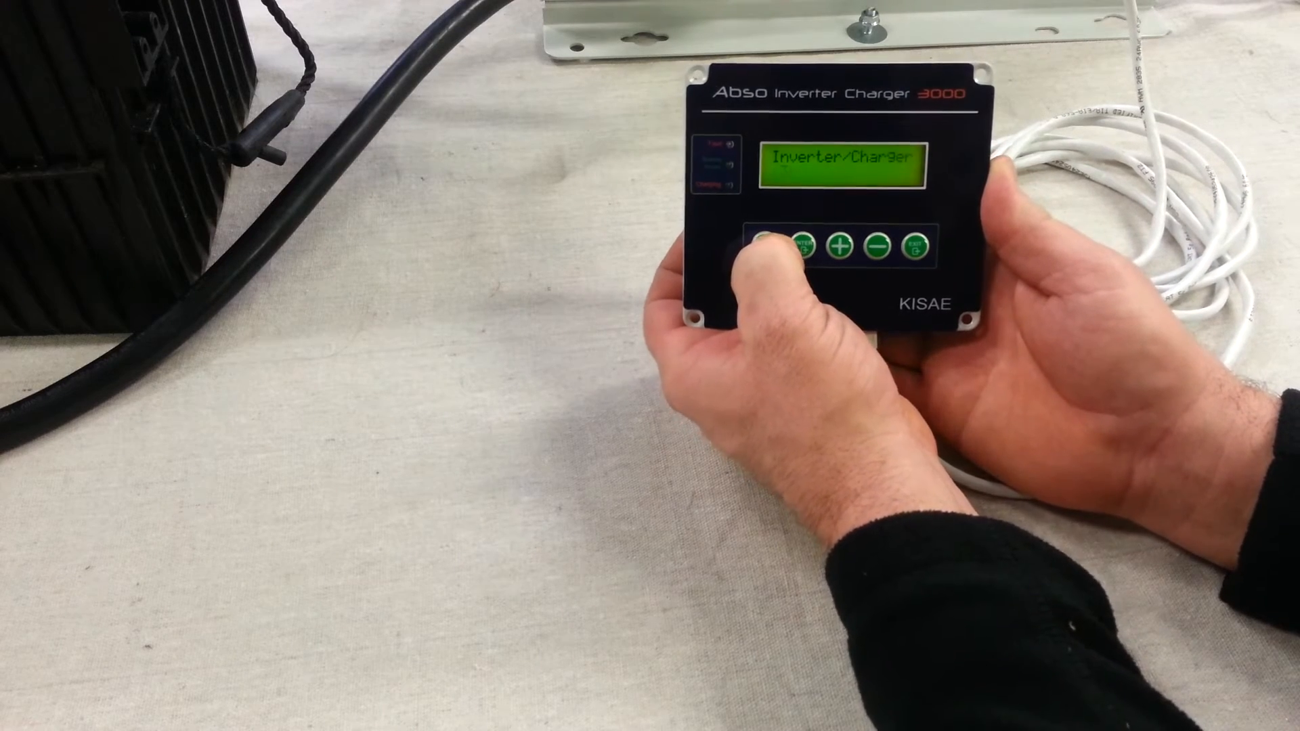
{"action": "left_click", "coordinate": [797, 246]}
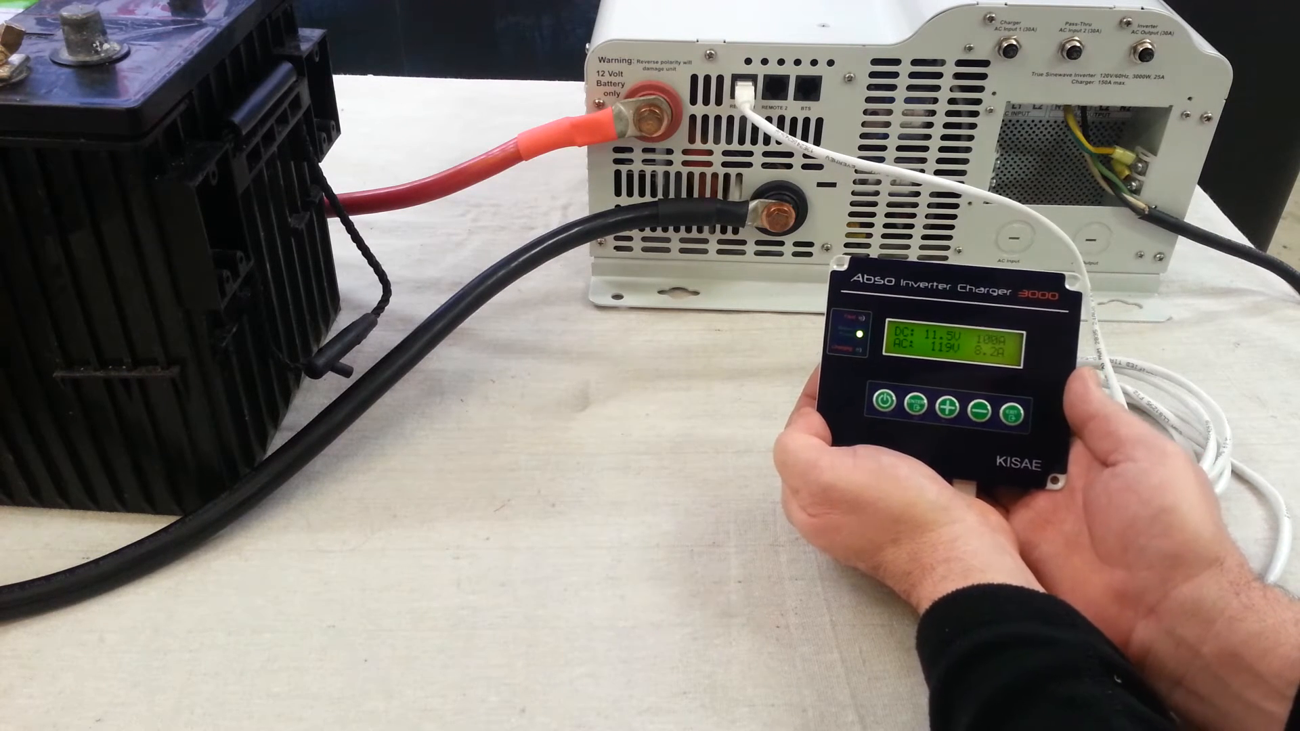
{"action": "left_click", "coordinate": [1004, 419]}
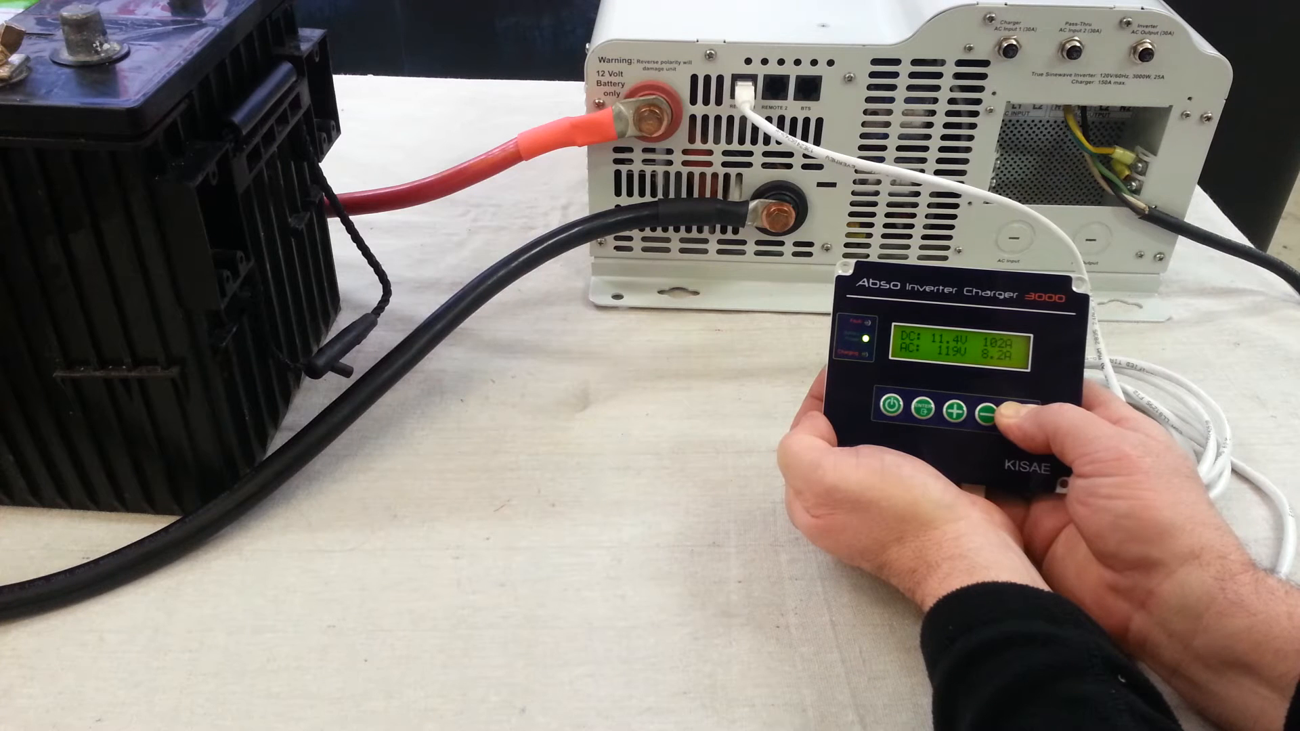
{"action": "left_click", "coordinate": [988, 414]}
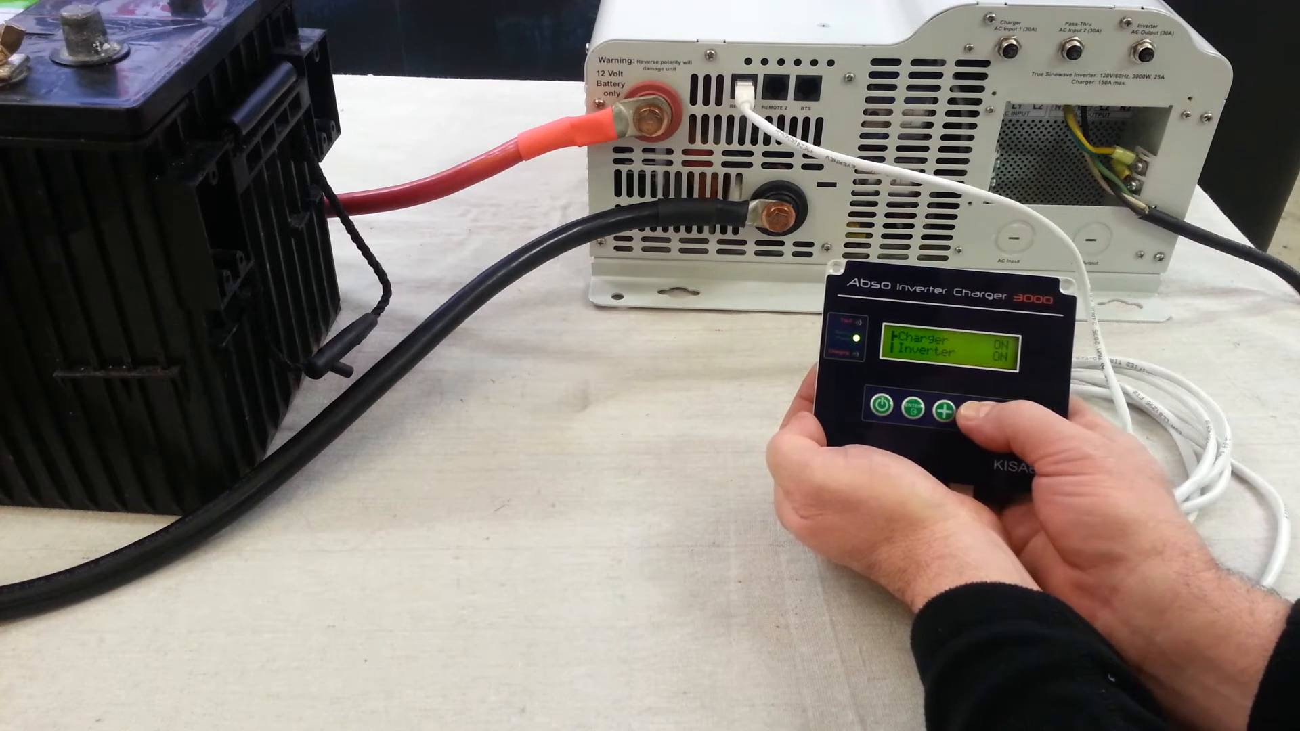
{"action": "left_click", "coordinate": [910, 411]}
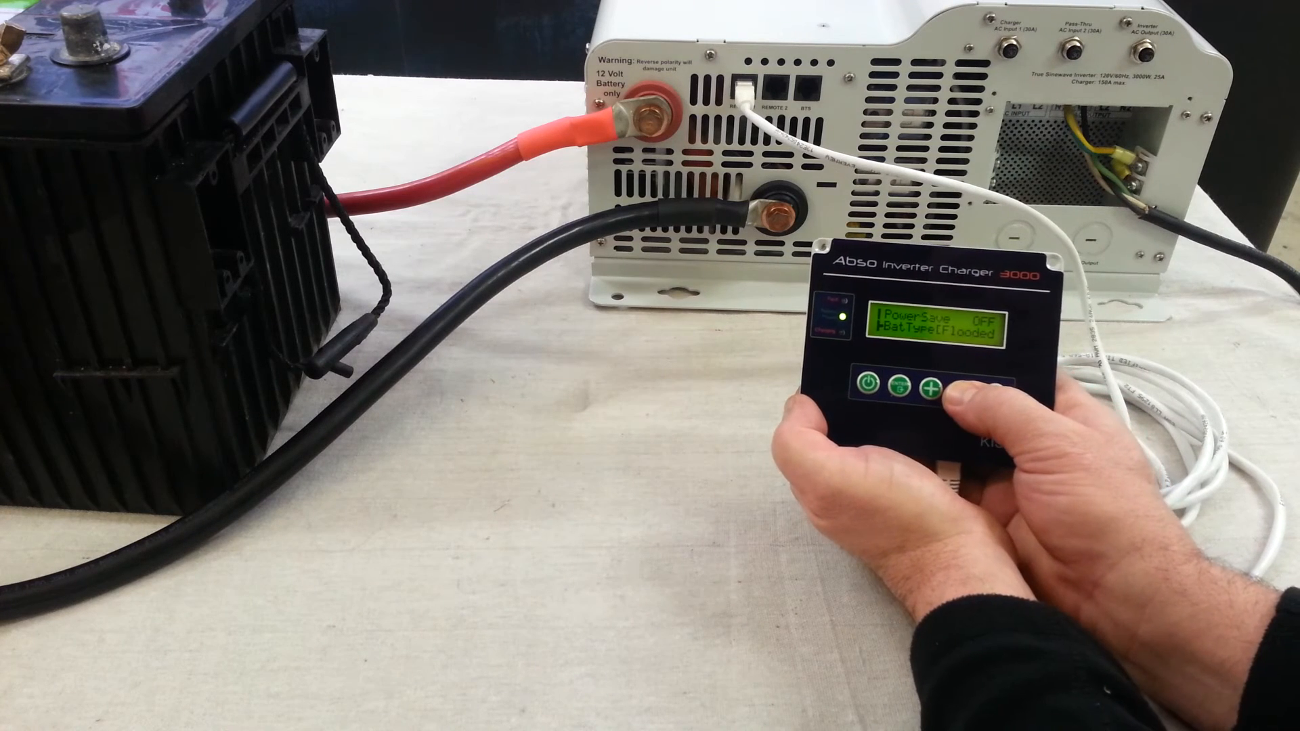
{"action": "left_click", "coordinate": [933, 392]}
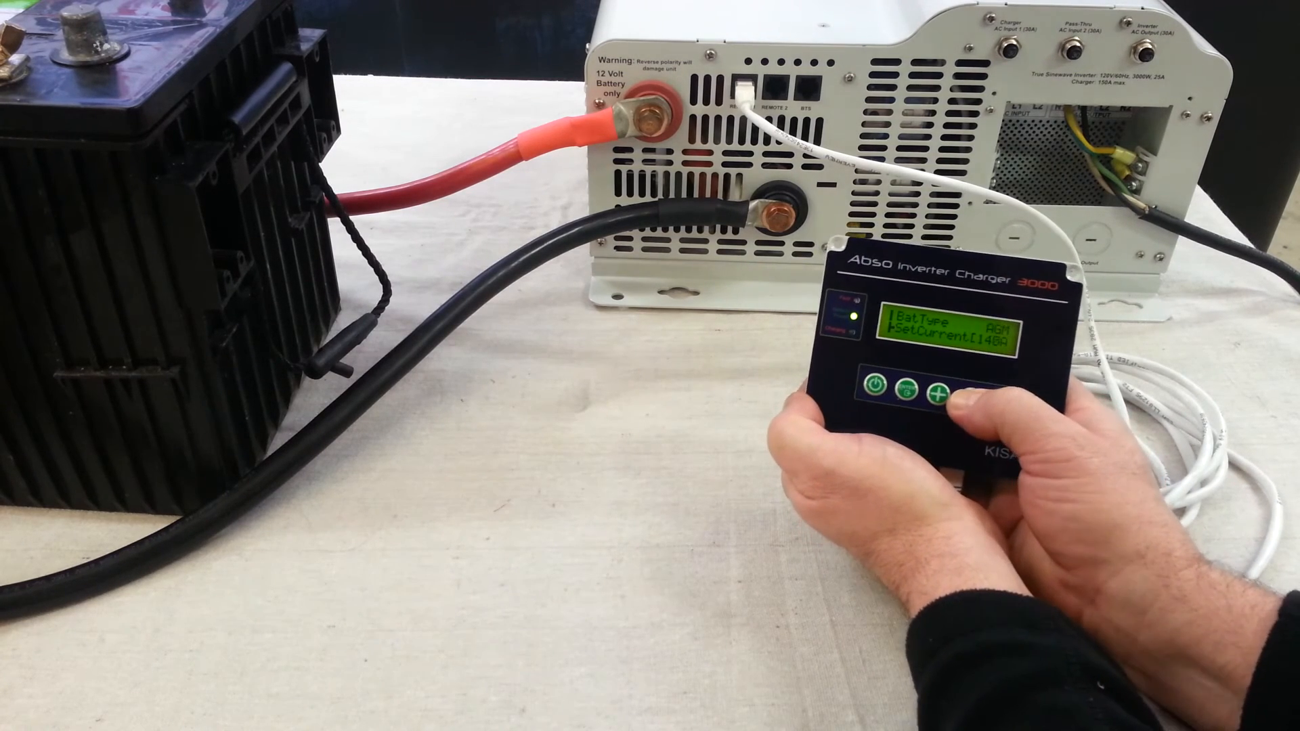
{"action": "left_click", "coordinate": [905, 397]}
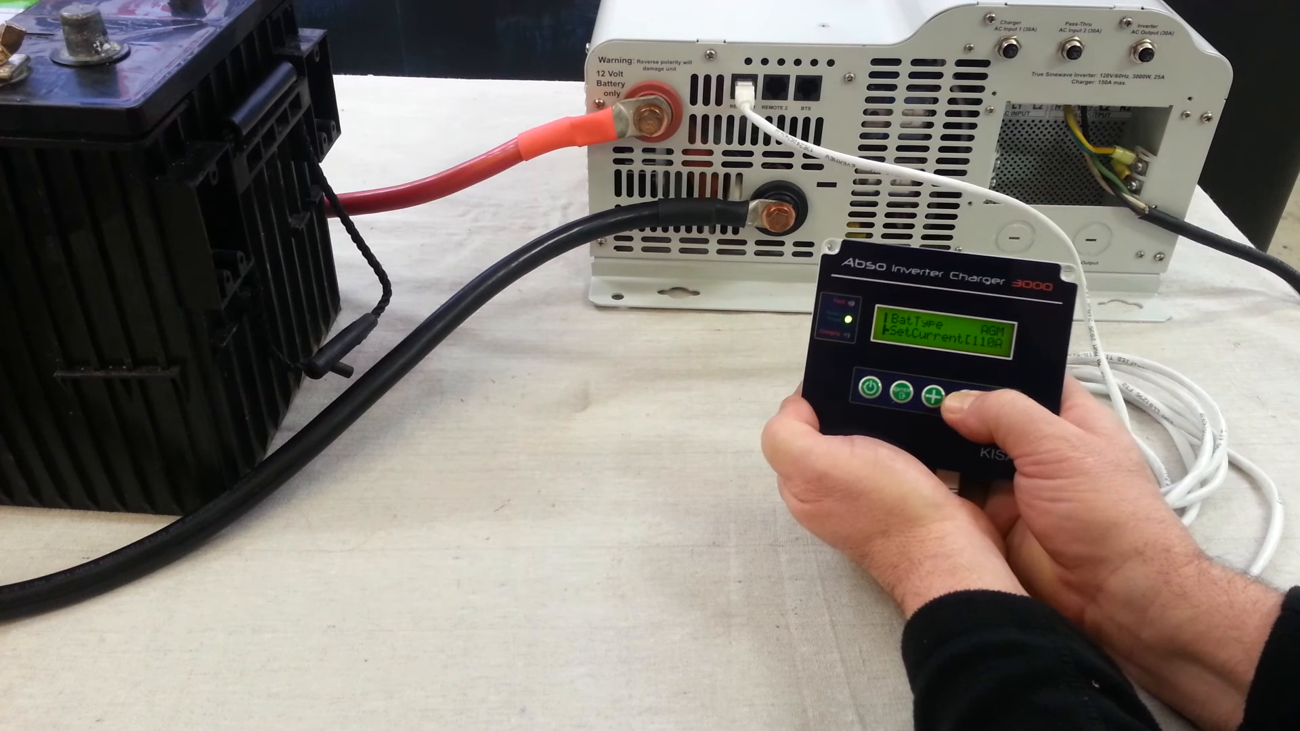
{"action": "left_click", "coordinate": [929, 396]}
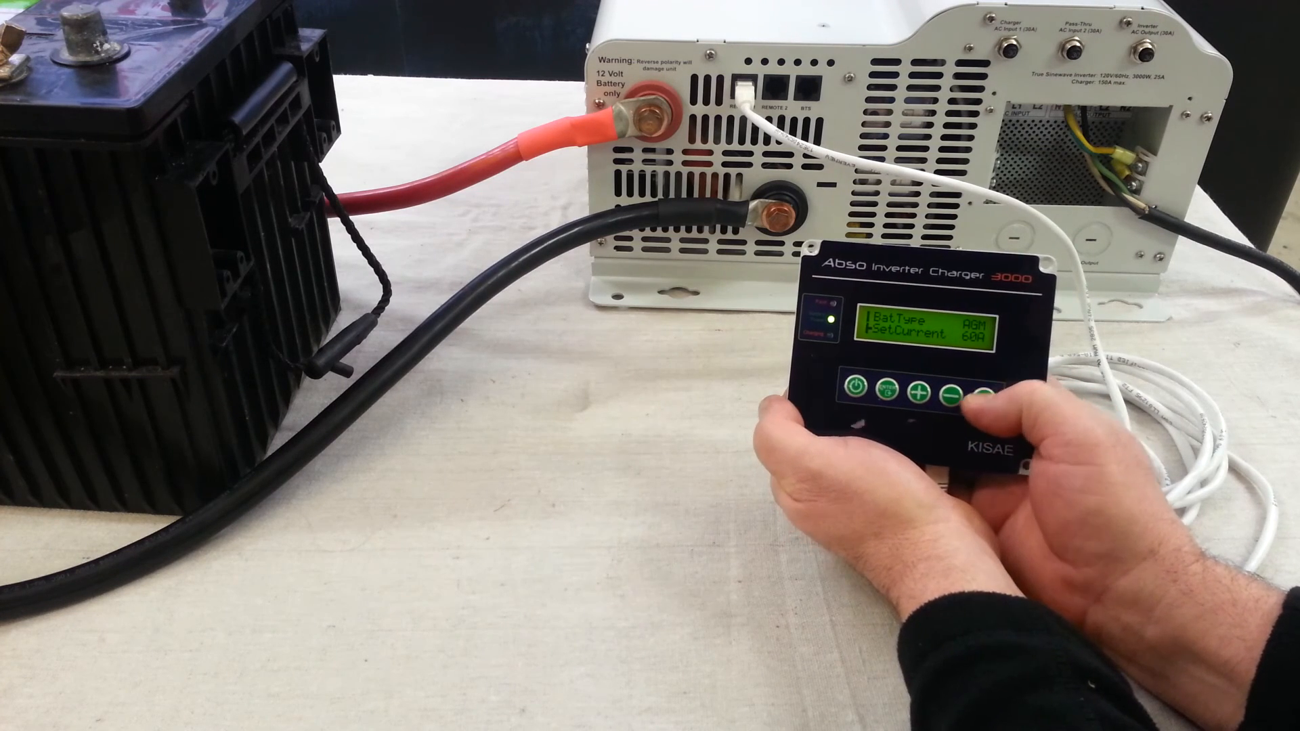
{"action": "left_click", "coordinate": [889, 391]}
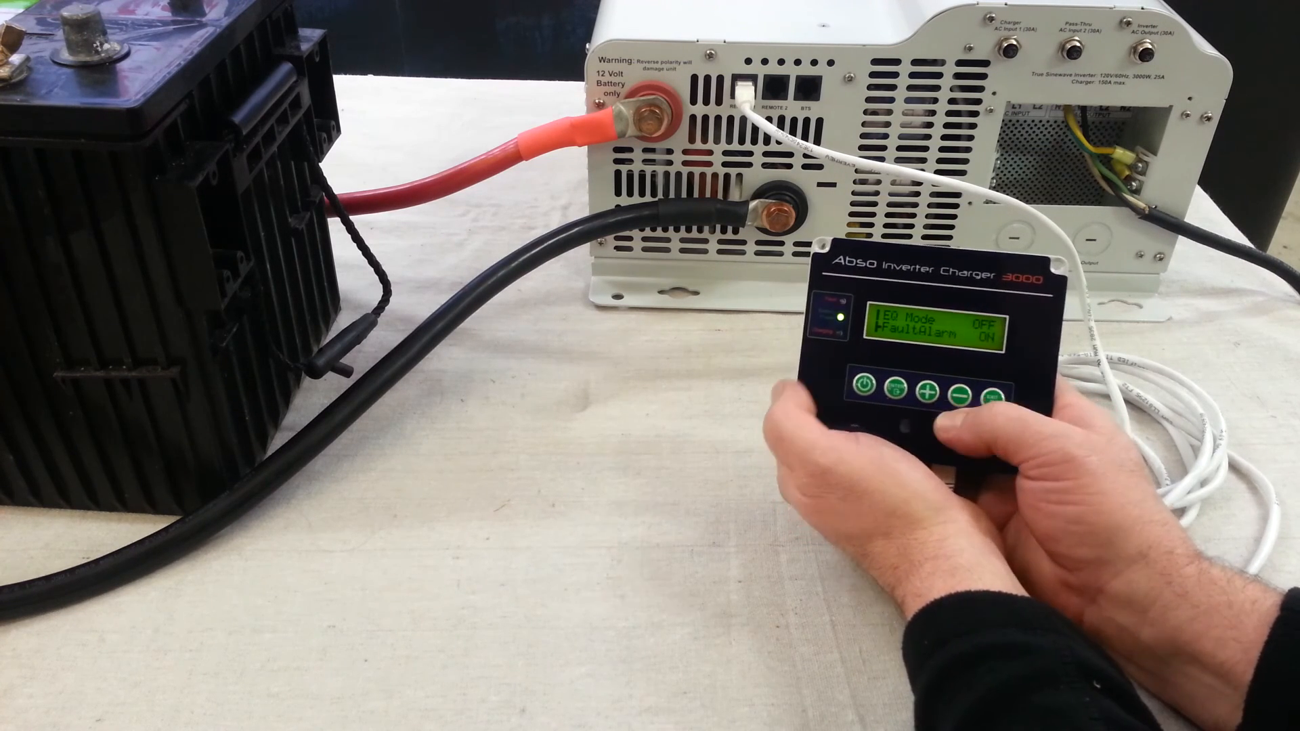